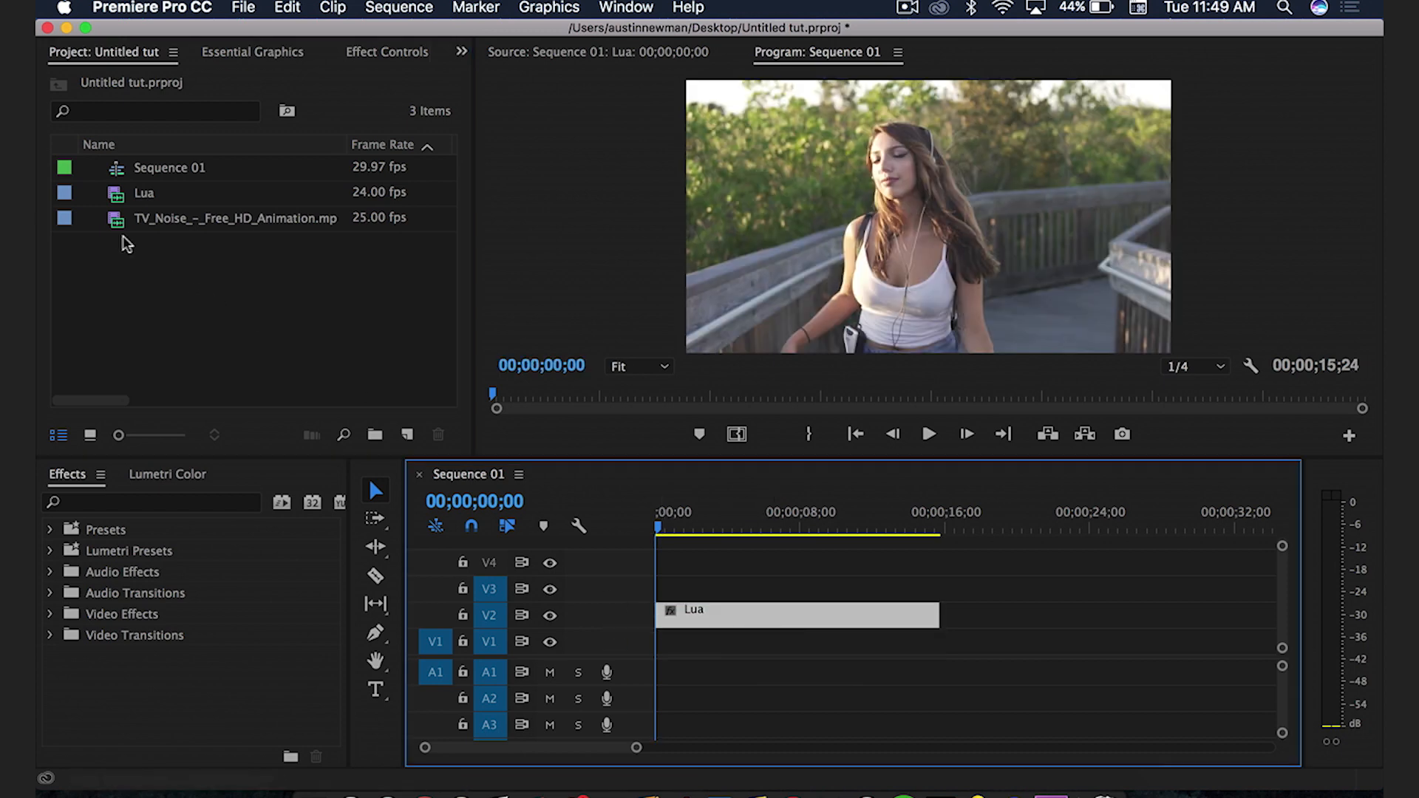
- Preview the TV noise footage and place it on the track beneath Lua
{"action": "double_click", "coordinate": [234, 219]}
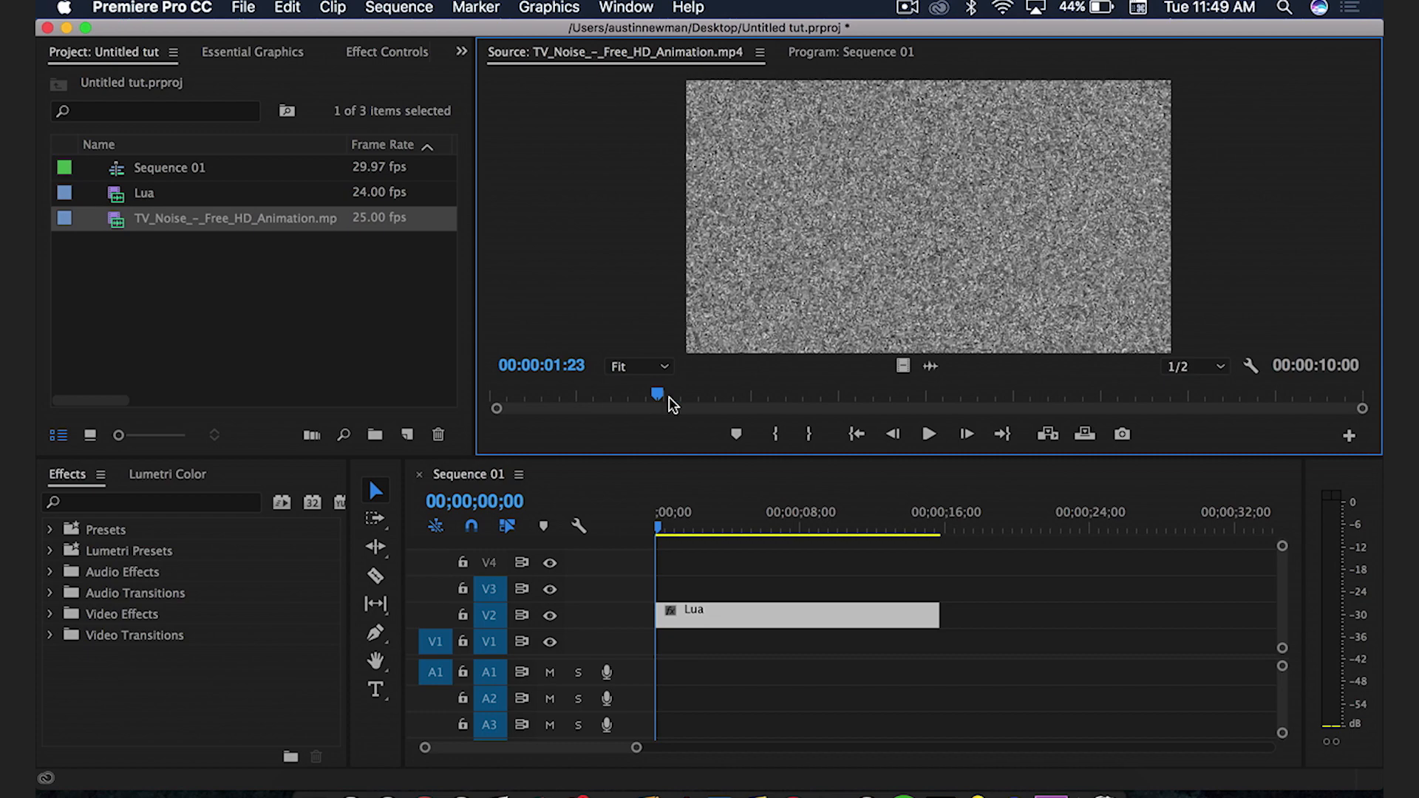
{"action": "left_click_drag", "start_coordinate": [658, 394], "coordinate": [623, 393]}
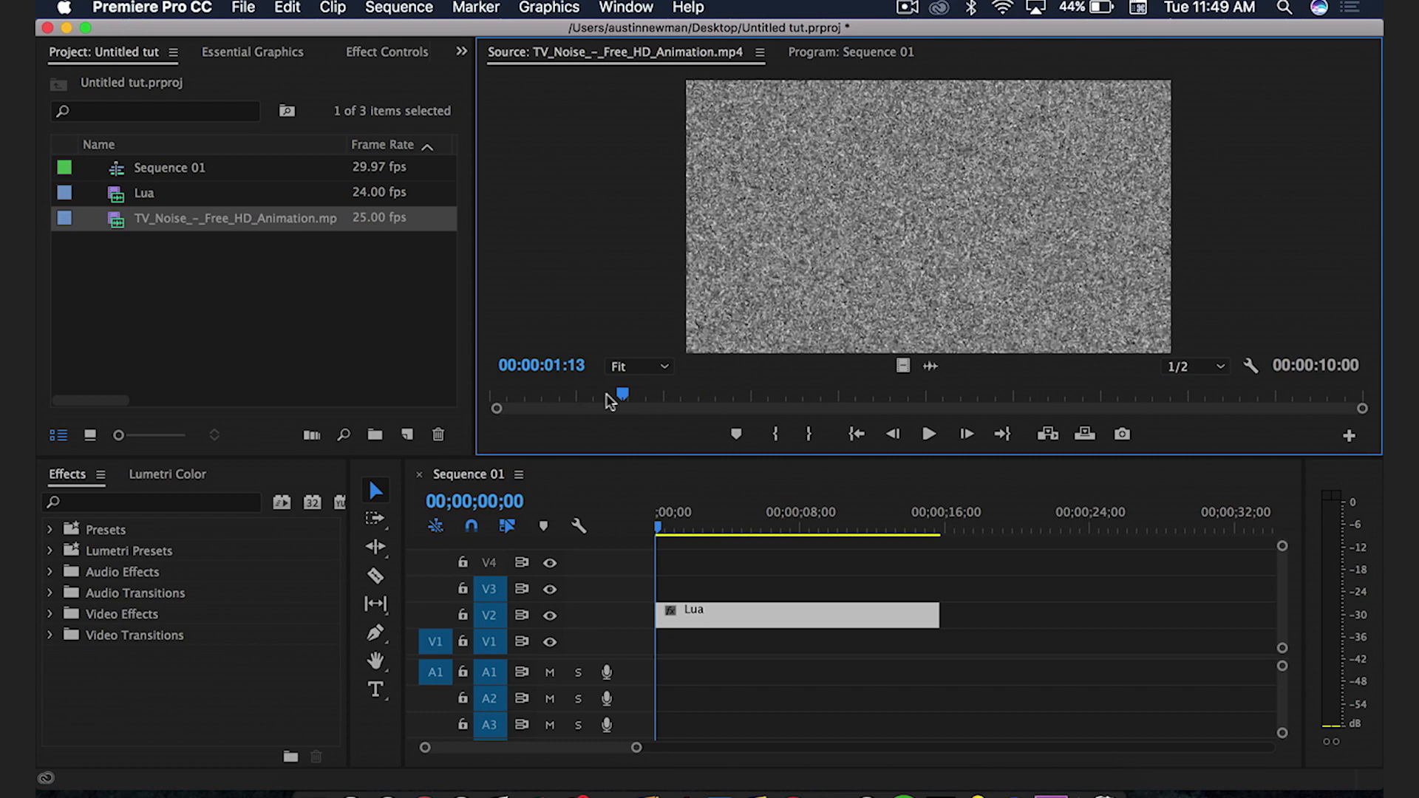
{"action": "left_click_drag", "start_coordinate": [622, 393], "coordinate": [583, 393]}
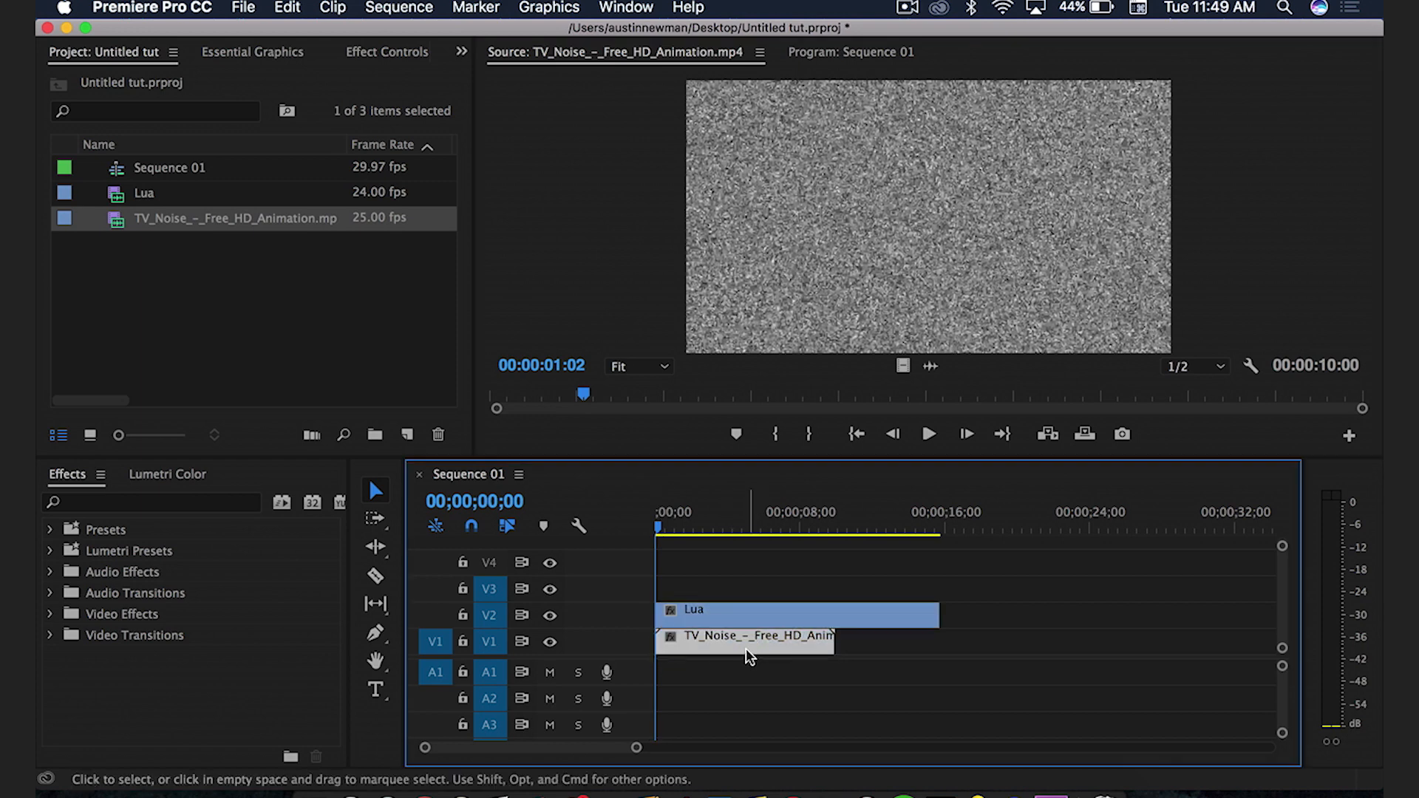
- Add a second TV noise copy after the first and trim it to end with Lua
{"action": "left_click_drag", "start_coordinate": [749, 636], "coordinate": [930, 636]}
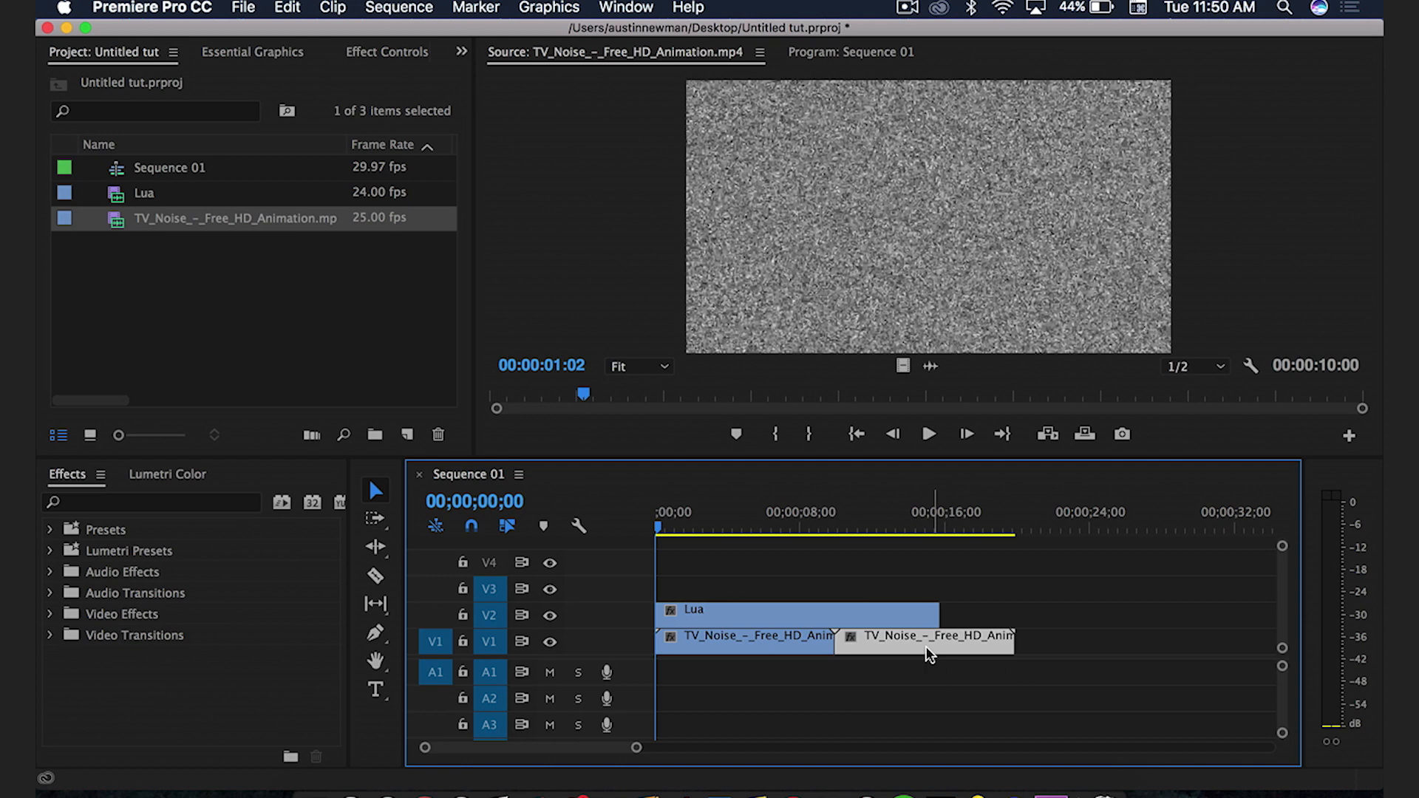
{"action": "left_click_drag", "start_coordinate": [1012, 636], "coordinate": [939, 636]}
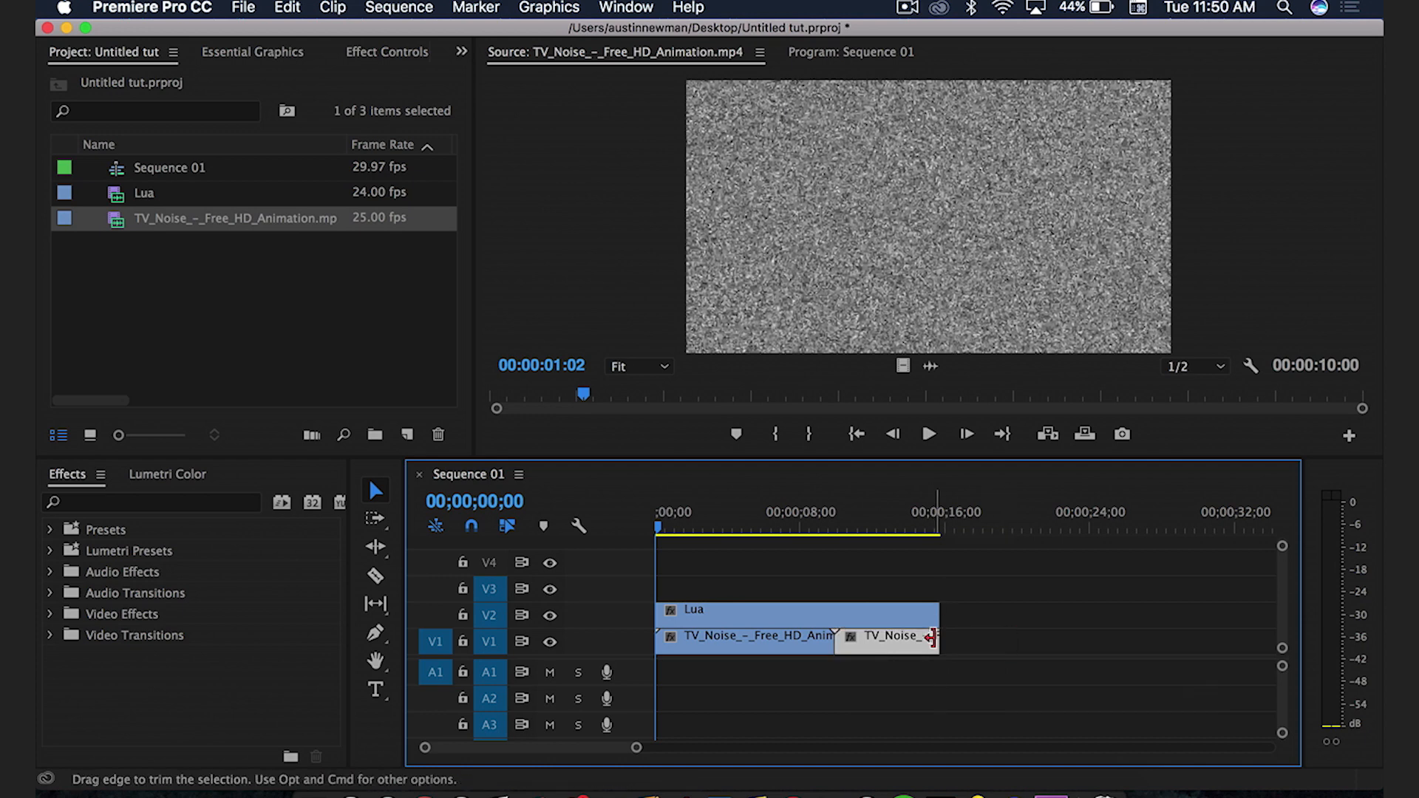
{"action": "left_click", "coordinate": [751, 525]}
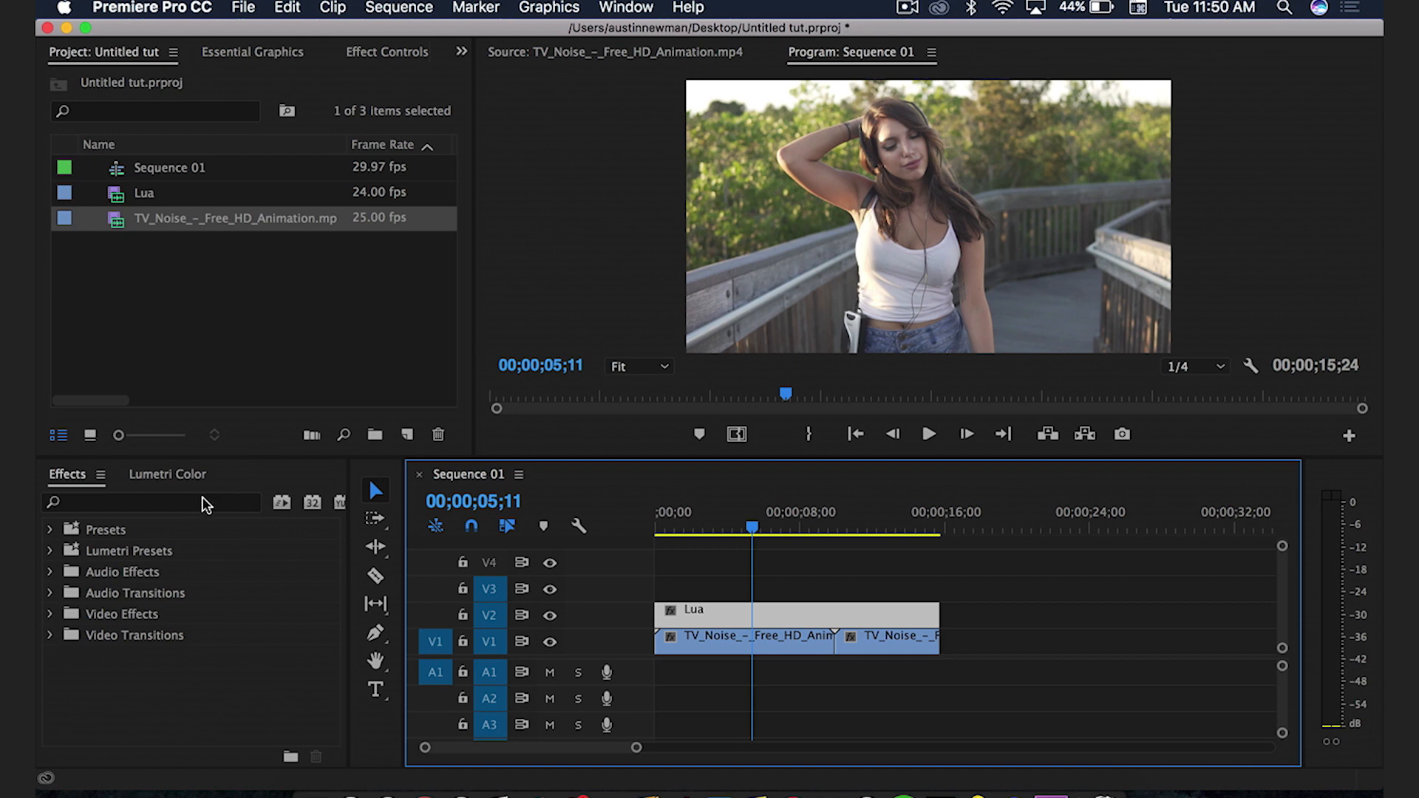
- Apply the Luma Key effect to the Lua clip and show its effect settings
{"action": "type", "text": "luma"}
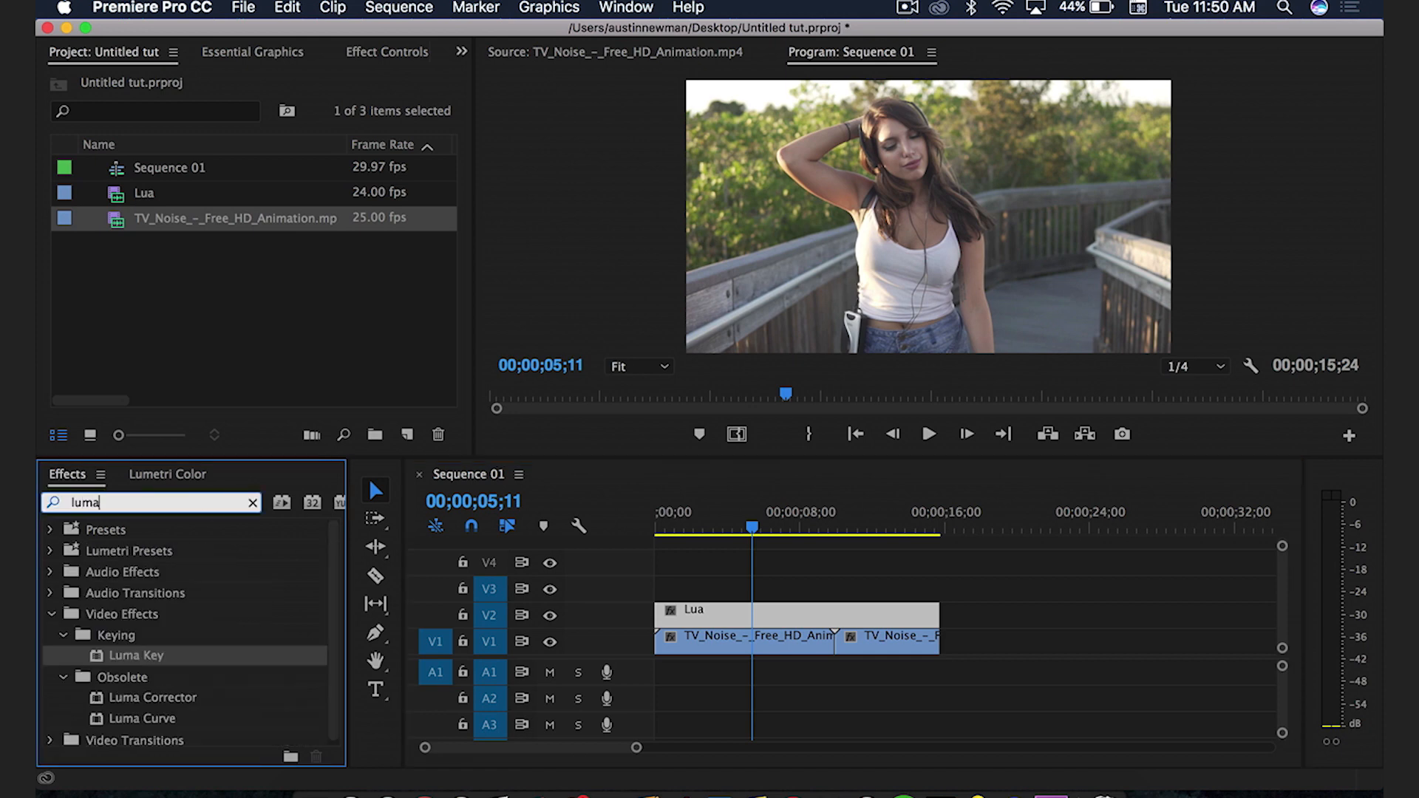
{"action": "left_click_drag", "start_coordinate": [136, 655], "coordinate": [743, 619]}
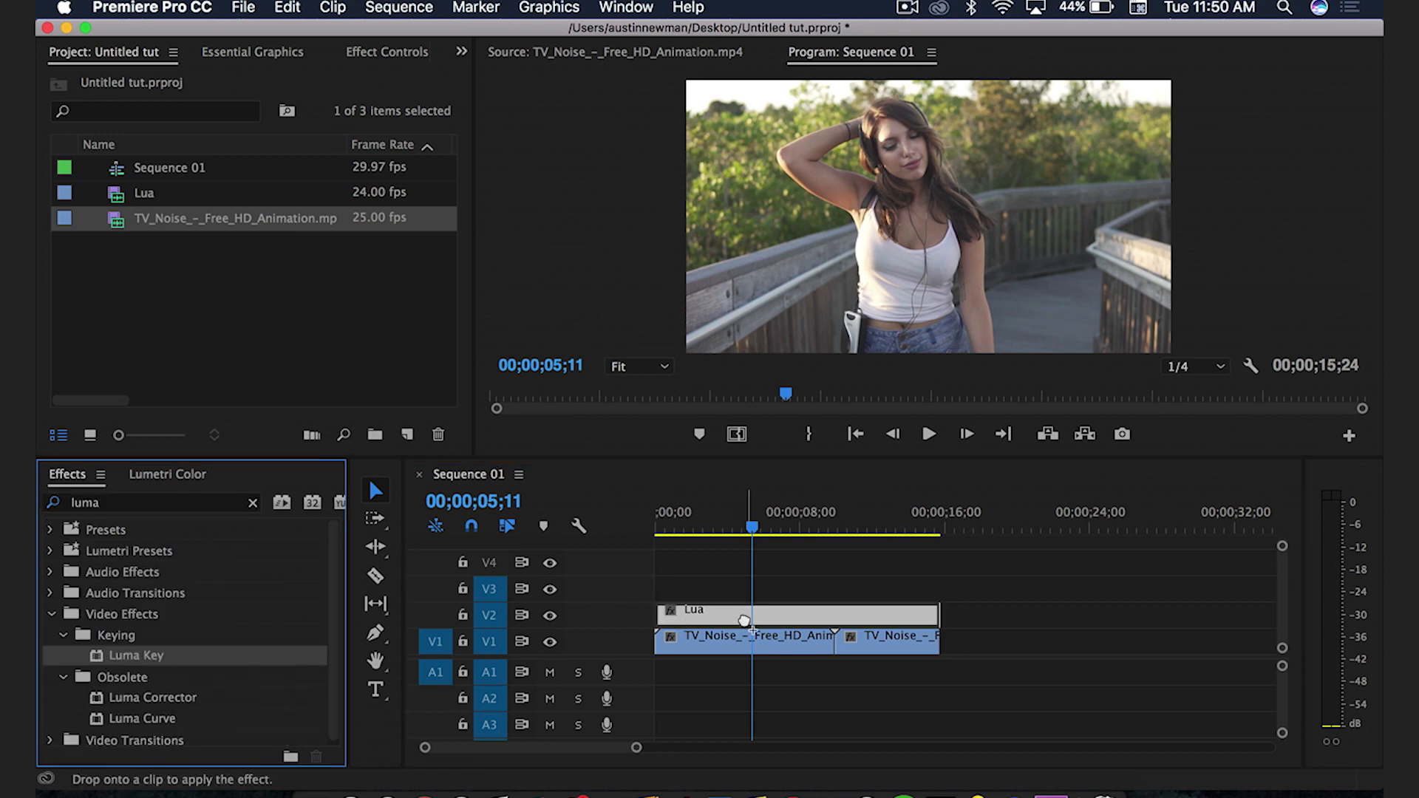
{"action": "left_click", "coordinate": [386, 52]}
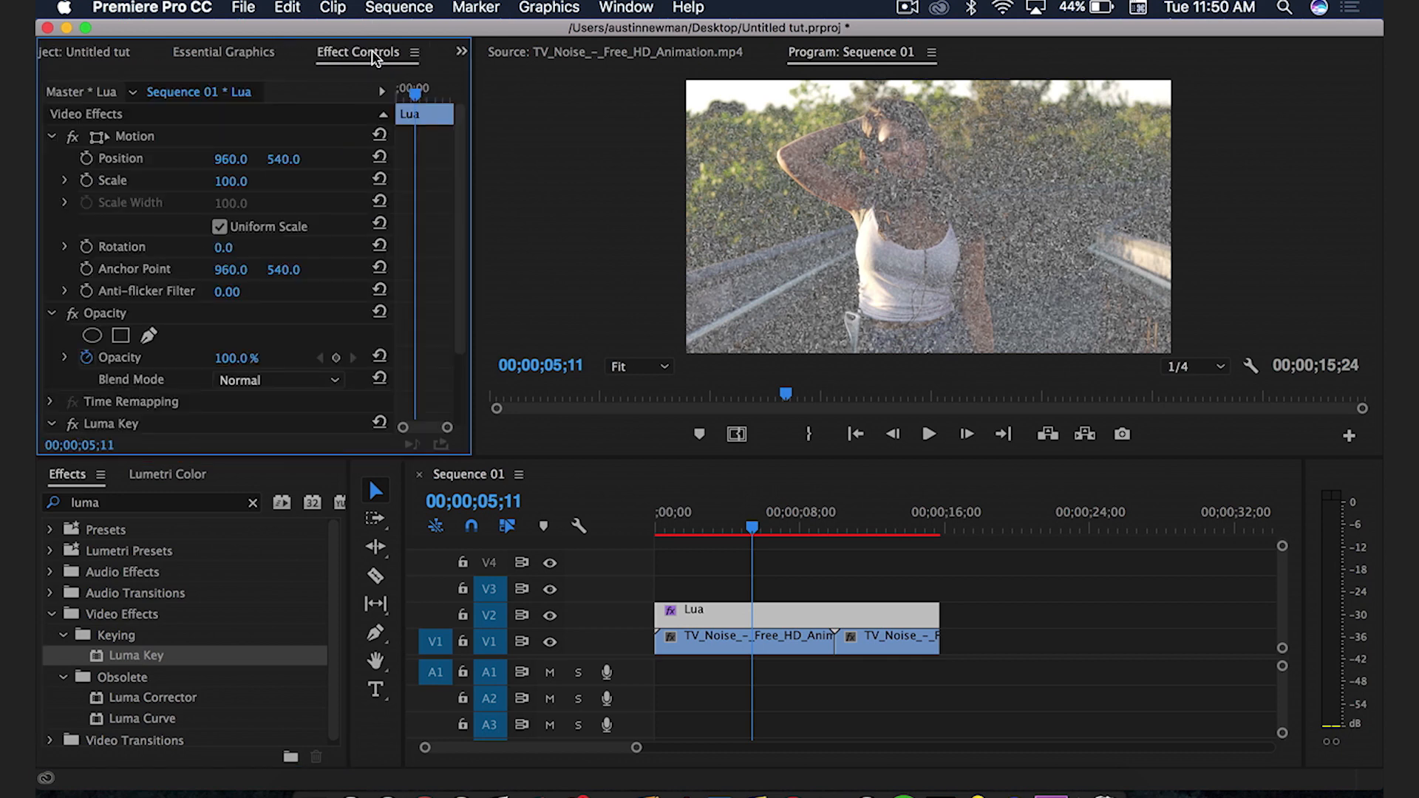
- Set the Luma Key threshold to 25% and cutoff to 11%
{"action": "scroll", "scroll_direction": "down", "scroll_amount": 3}
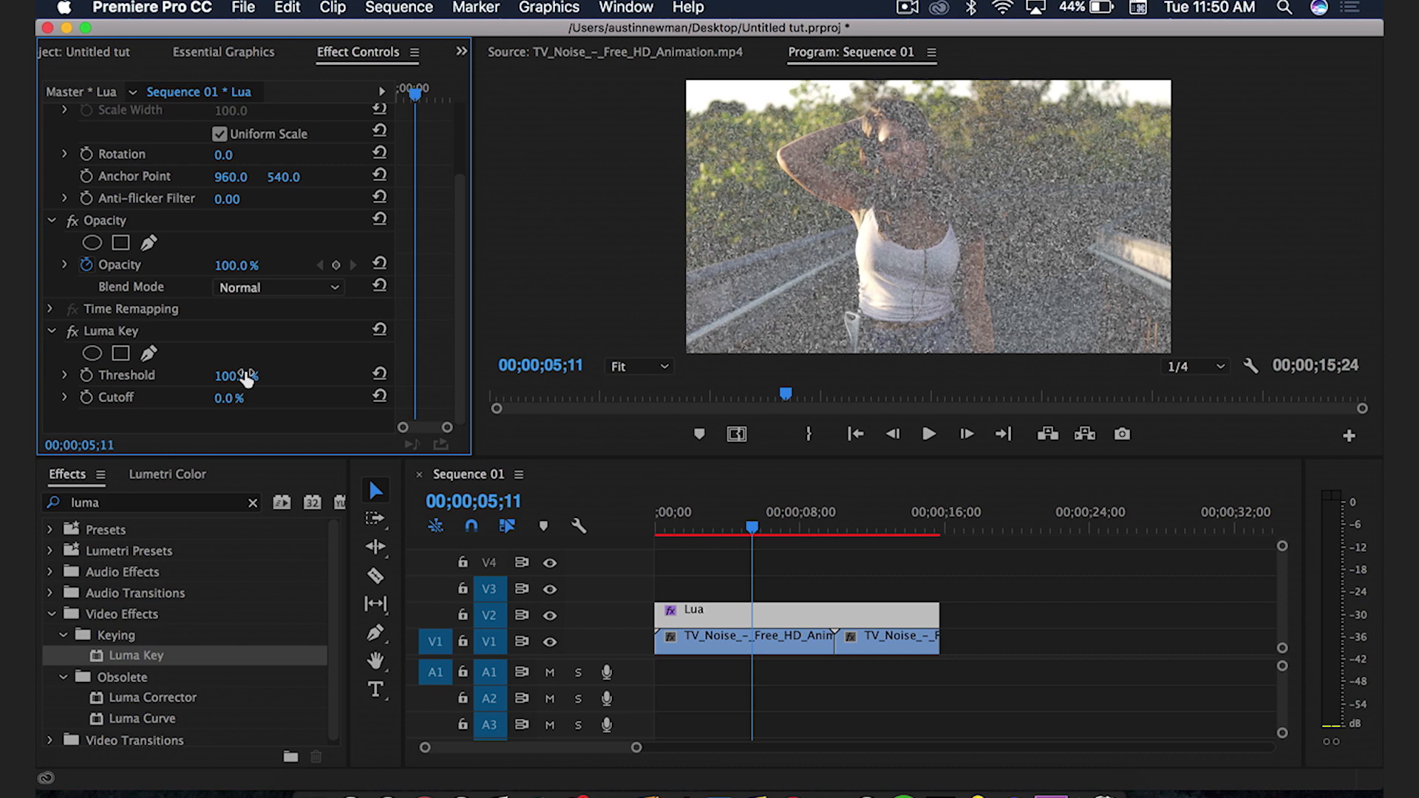
{"action": "left_click_drag", "start_coordinate": [235, 375], "coordinate": [235, 375]}
{"action": "type", "text": "25"}
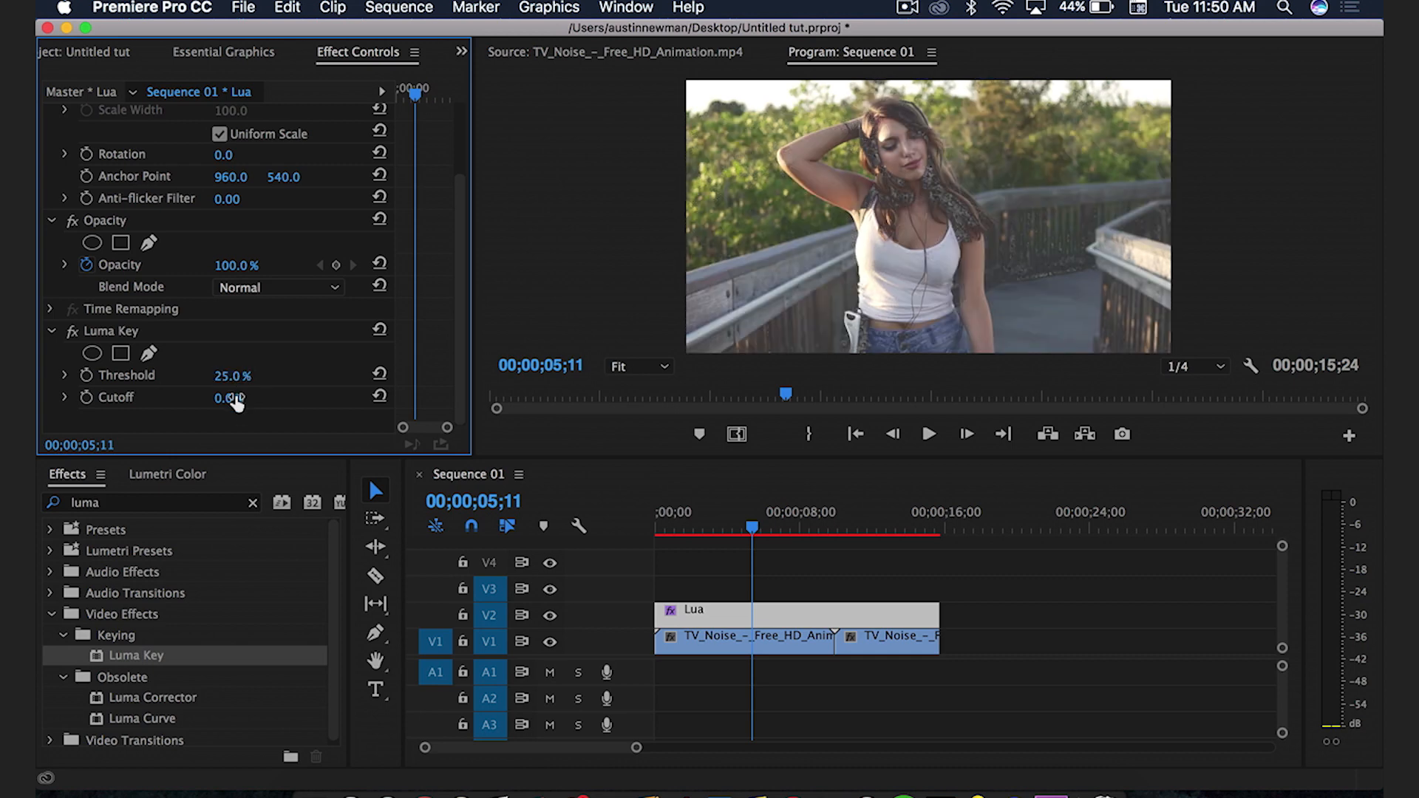
{"action": "left_click_drag", "start_coordinate": [226, 397], "coordinate": [237, 397]}
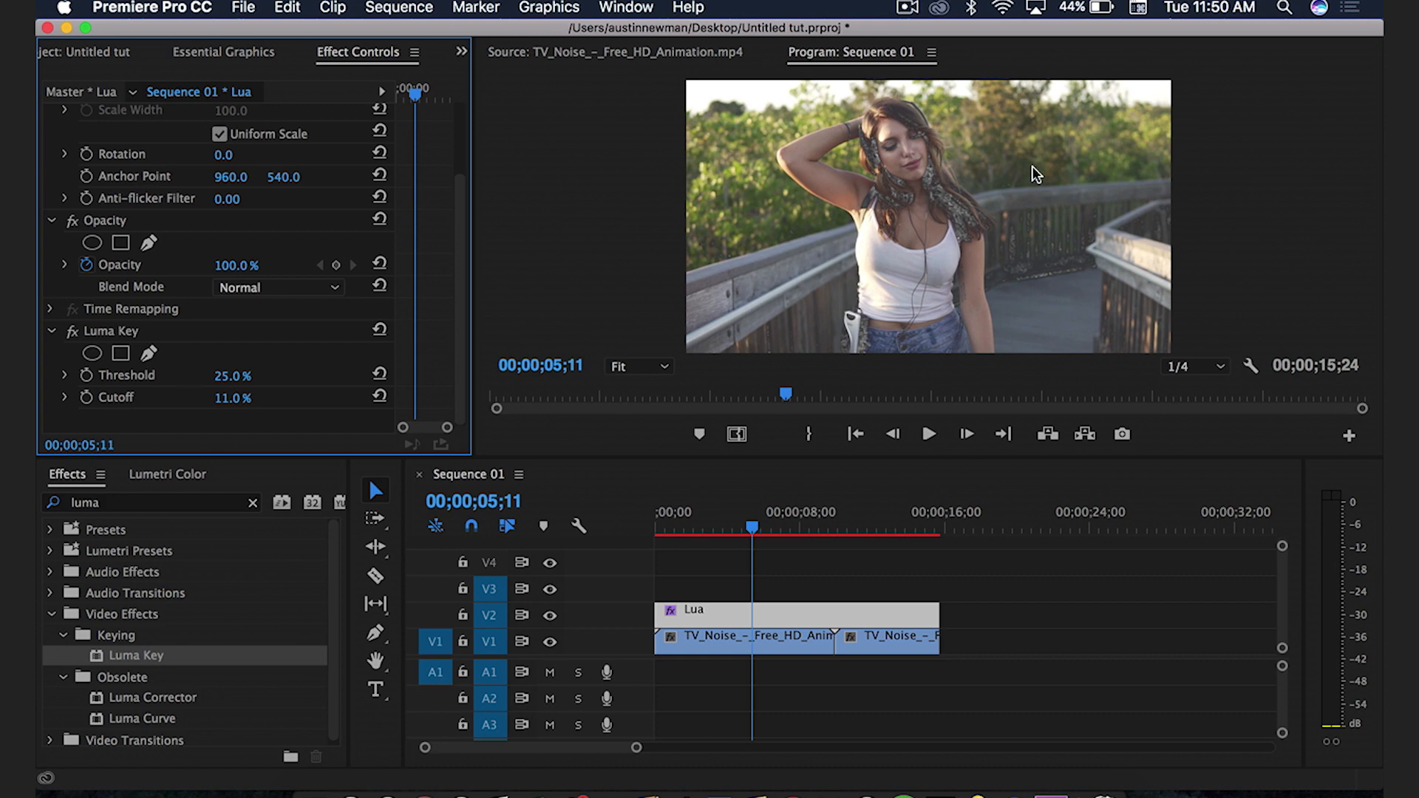
{"action": "mouse_move", "coordinate": [797, 618]}
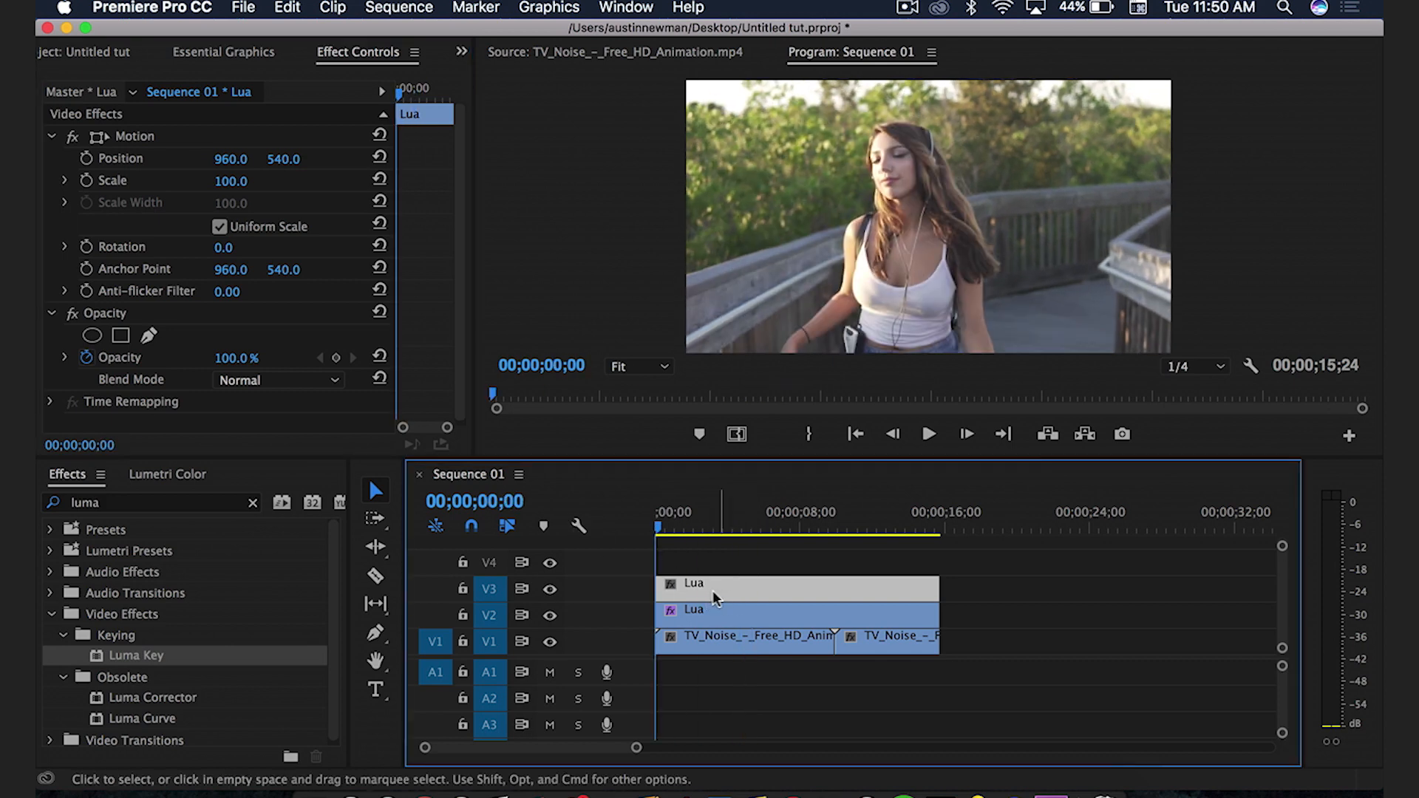
- On the duplicate Lua clip, enlarge the ellipse mask around her head and invert it
{"action": "left_click", "coordinate": [92, 336]}
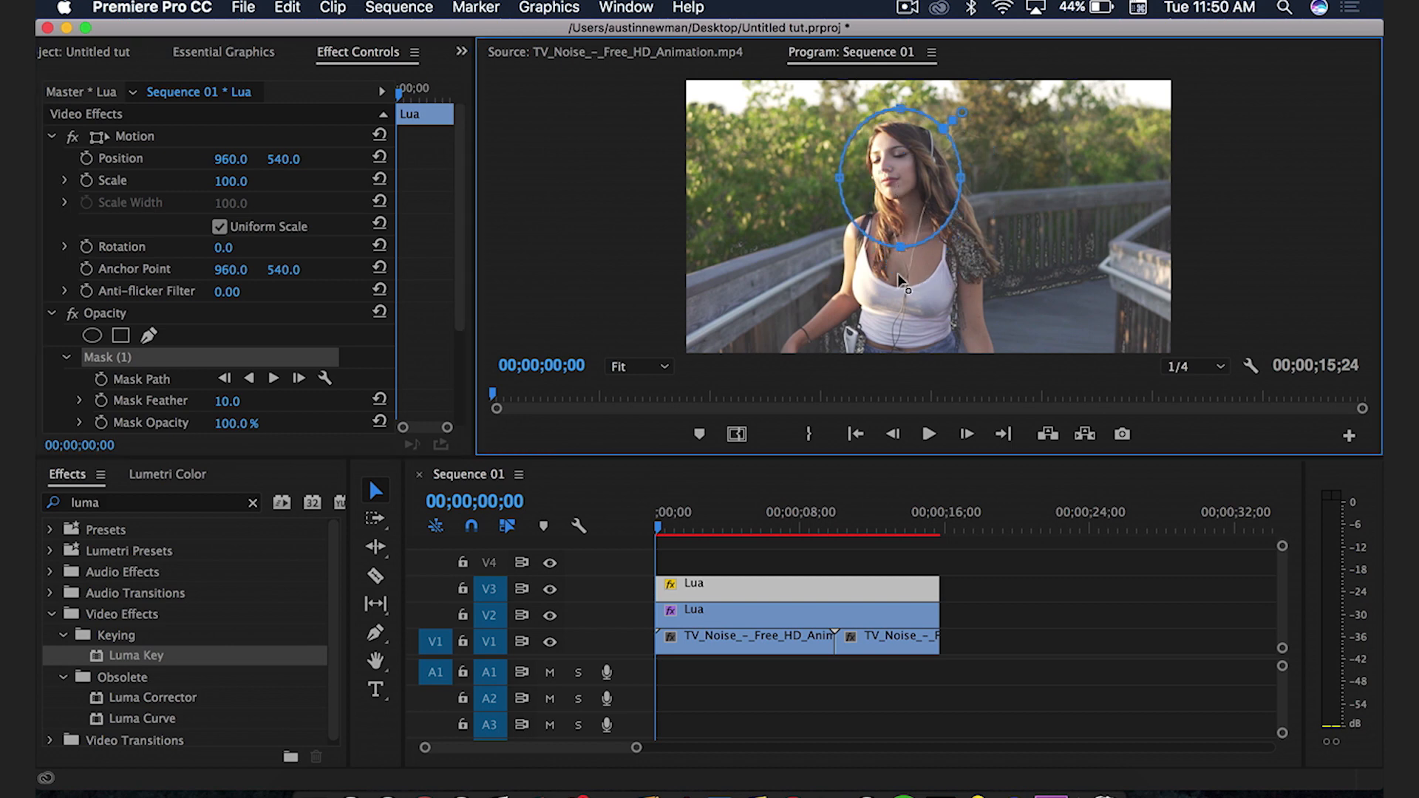
{"action": "left_click_drag", "start_coordinate": [905, 281], "coordinate": [964, 212]}
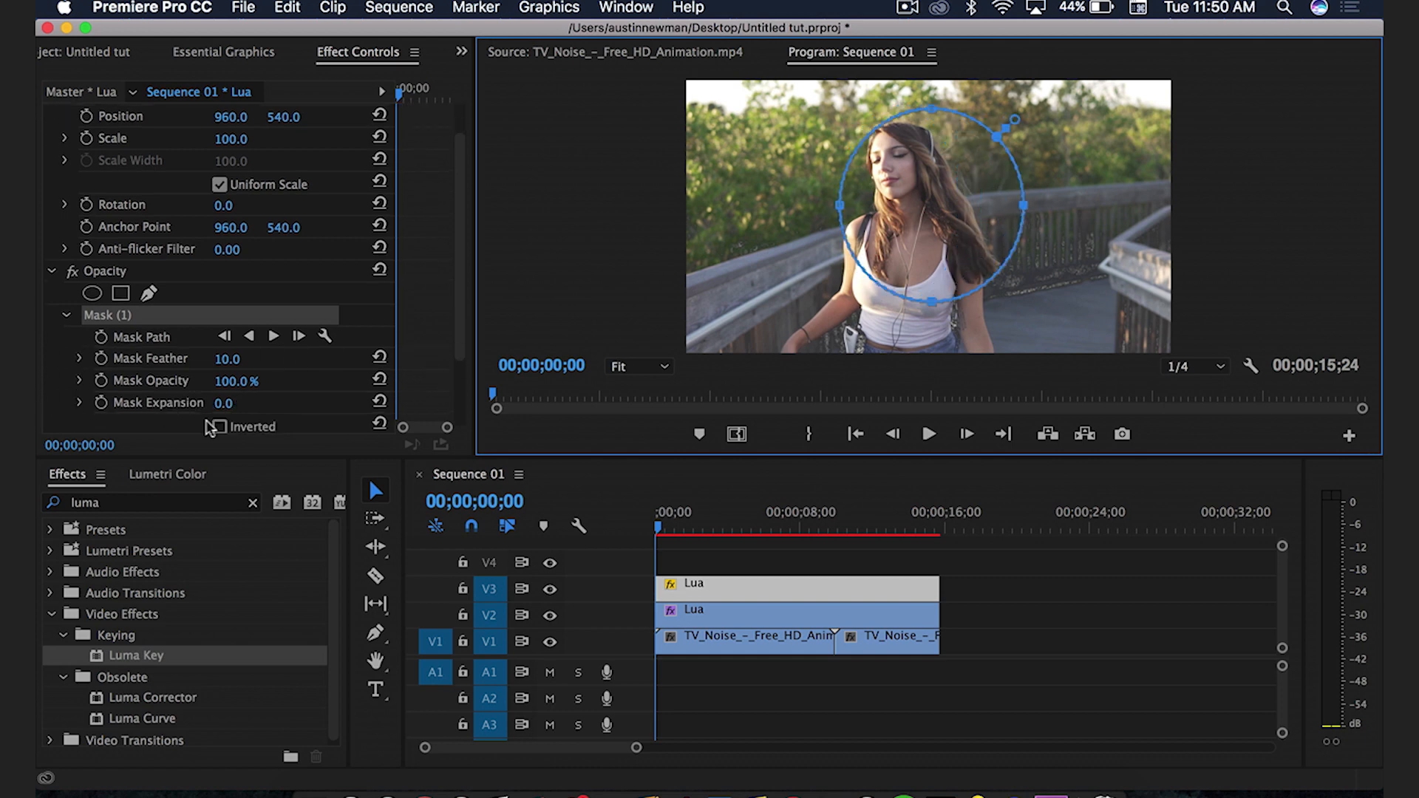
{"action": "left_click", "coordinate": [219, 426]}
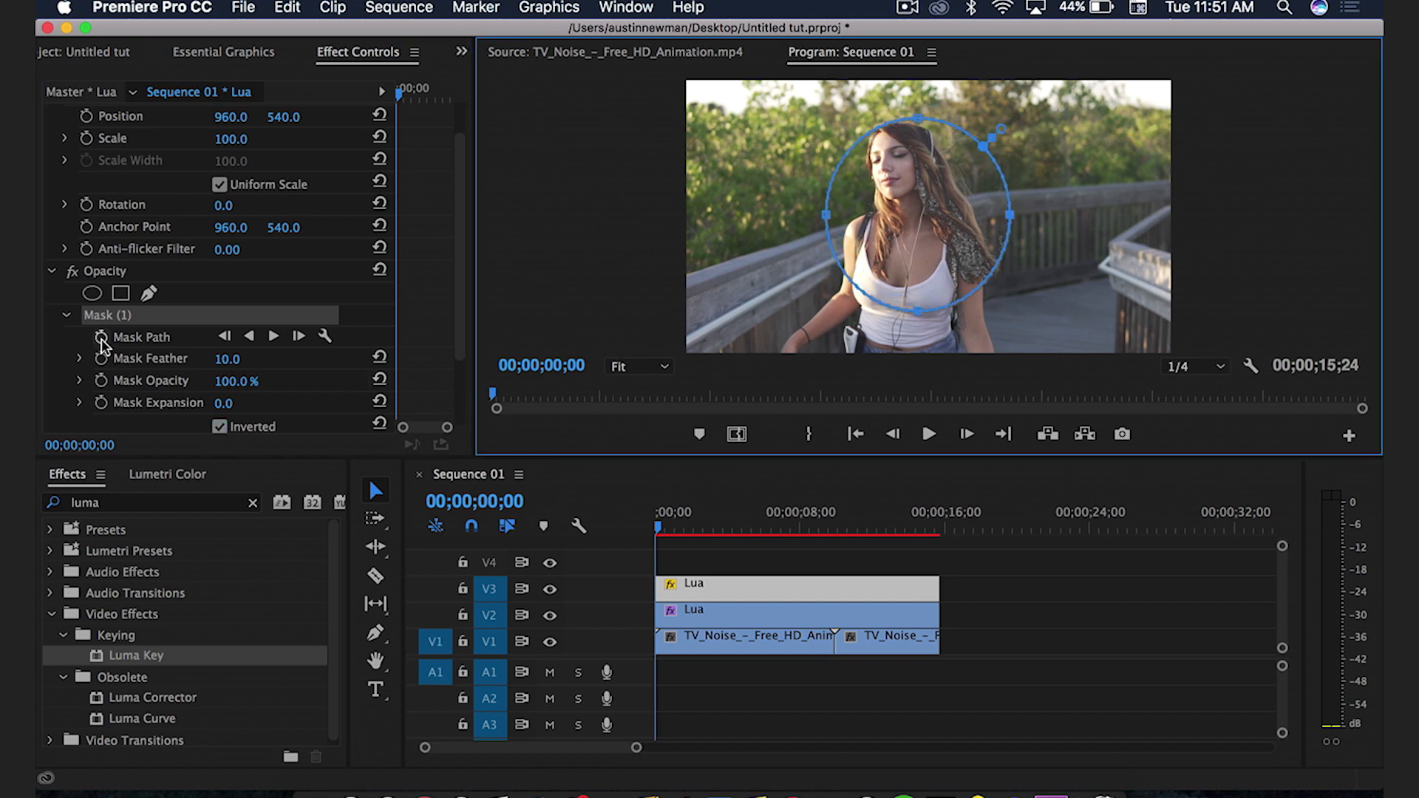
- Enable Mask Path animation and move to a later moment for the next keyframe
{"action": "left_click", "coordinate": [102, 337]}
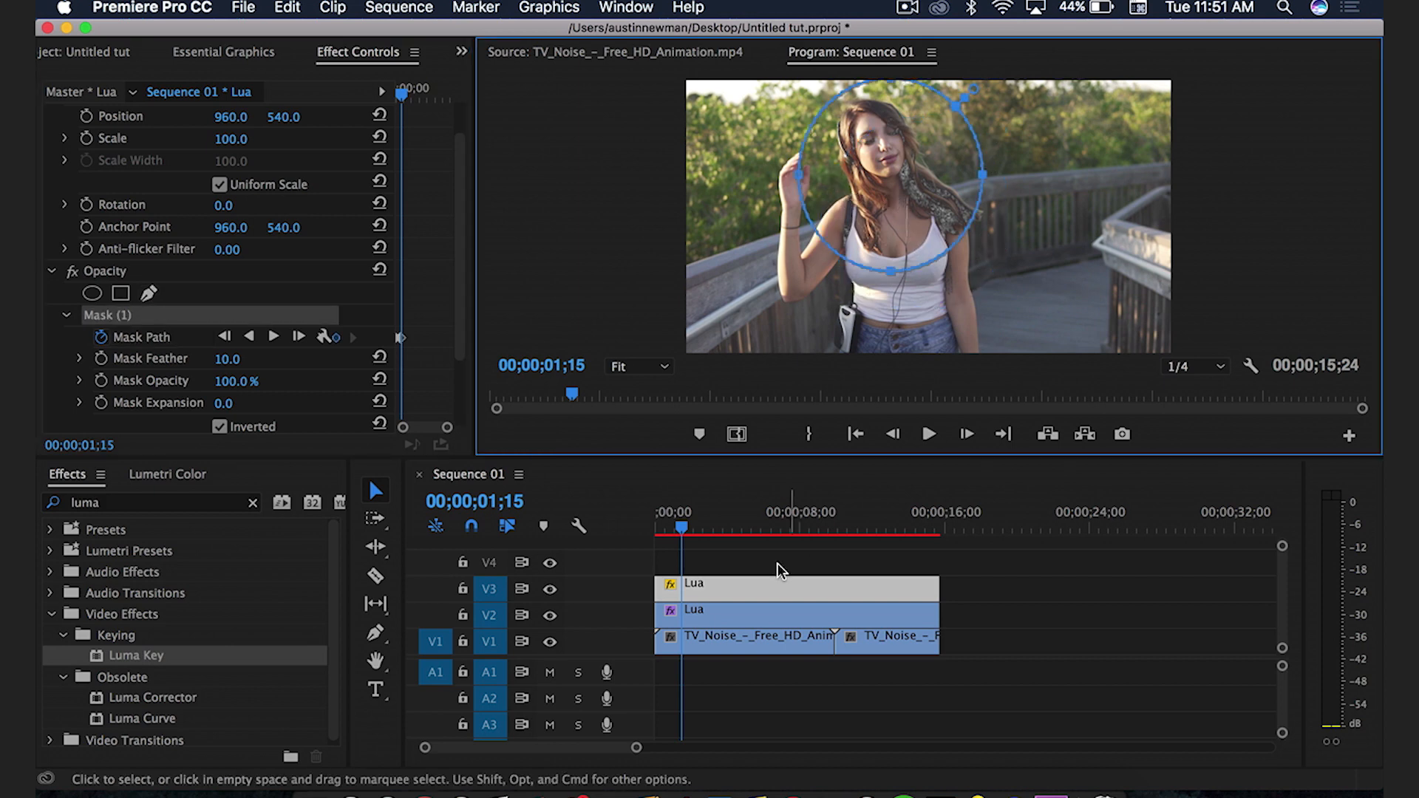
{"action": "left_click", "coordinate": [929, 435]}
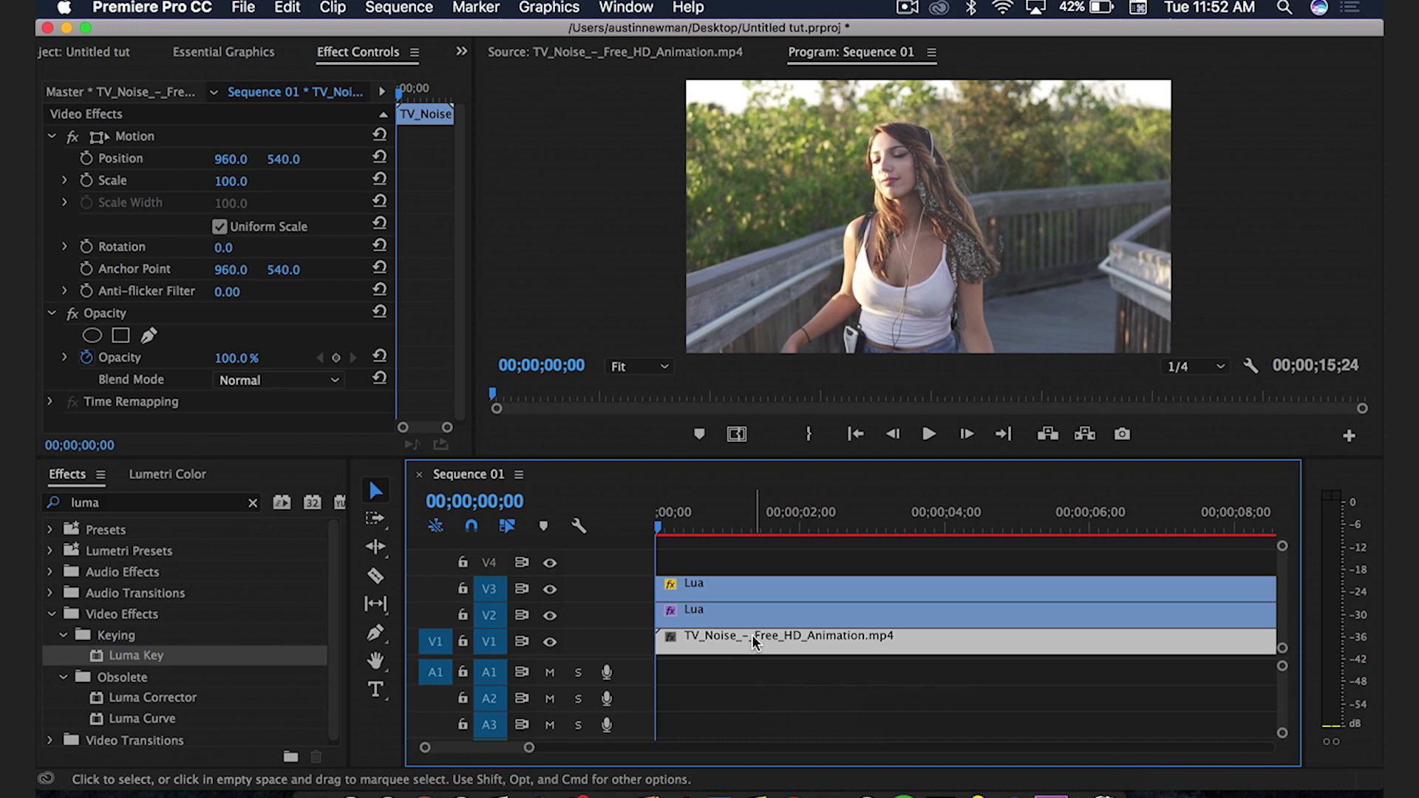
- Split the TV noise clip with the Razor near the three-second mark
{"action": "left_click", "coordinate": [929, 435]}
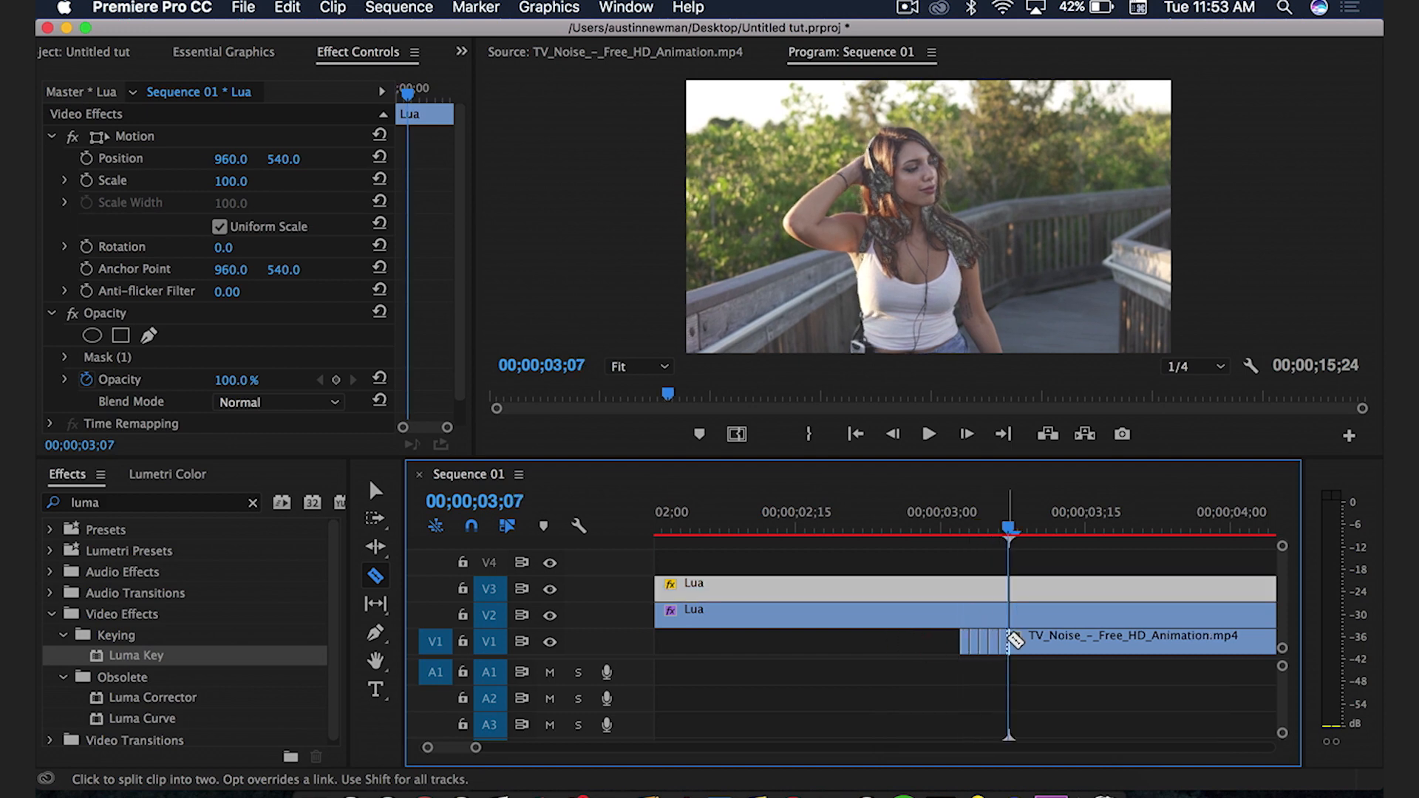
{"action": "left_click", "coordinate": [374, 490]}
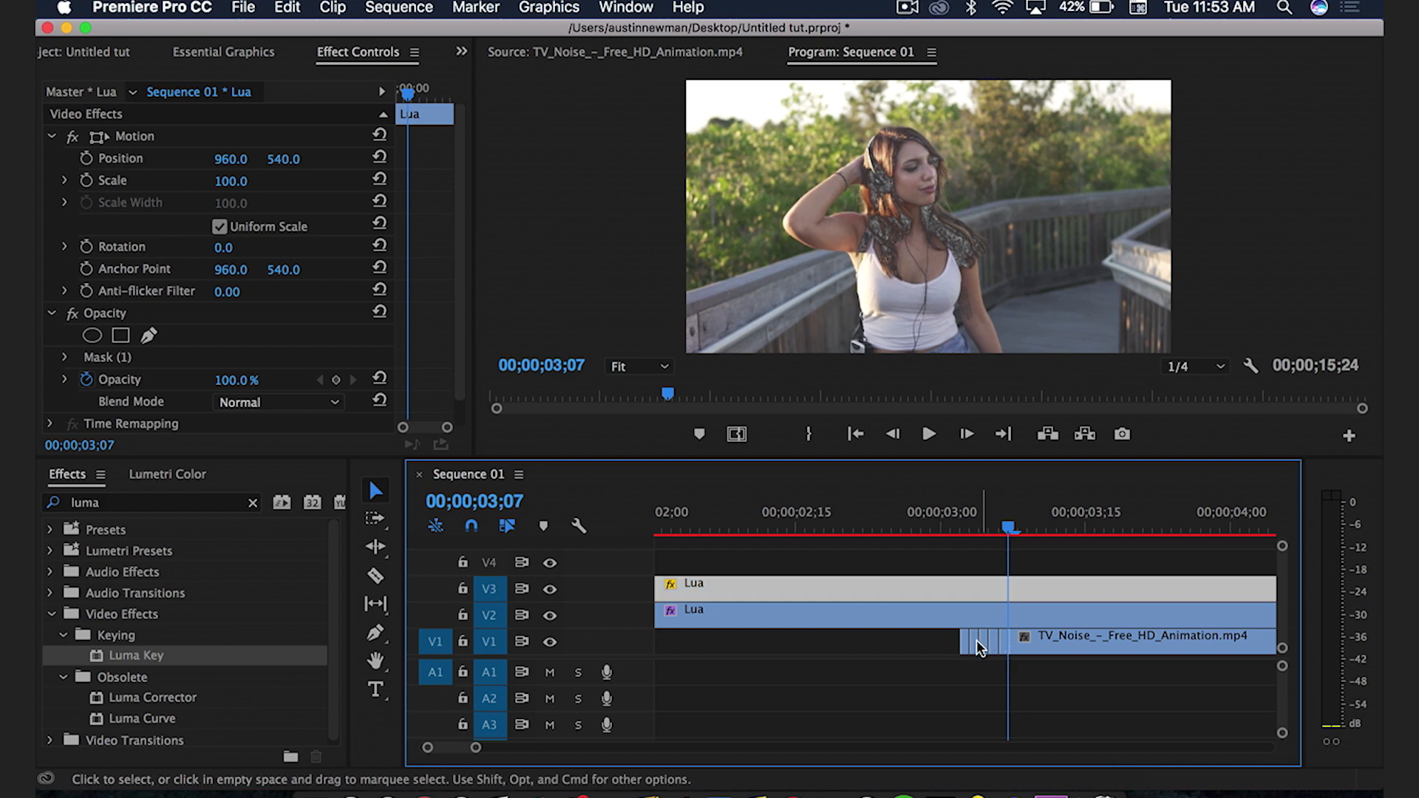